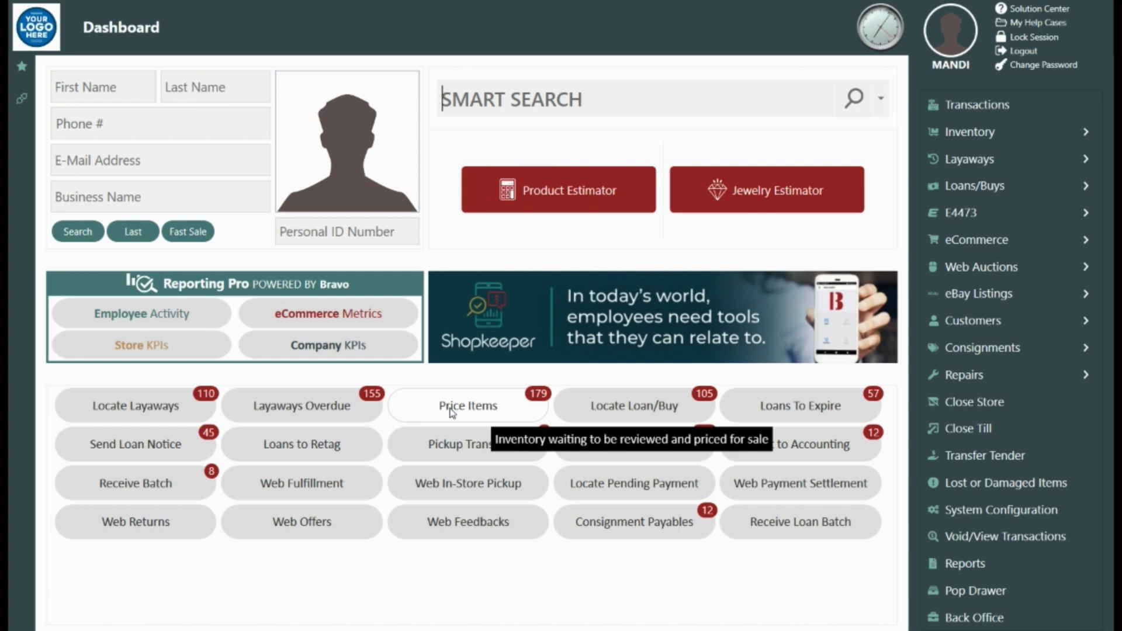
mouse_move(740, 547)
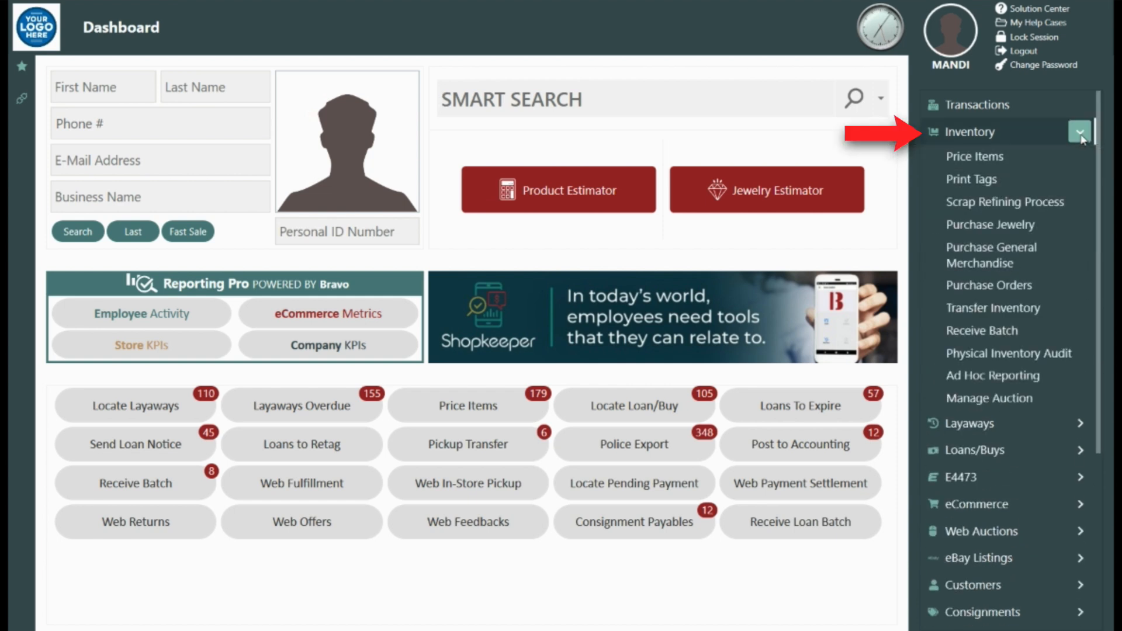
mouse_move(974, 155)
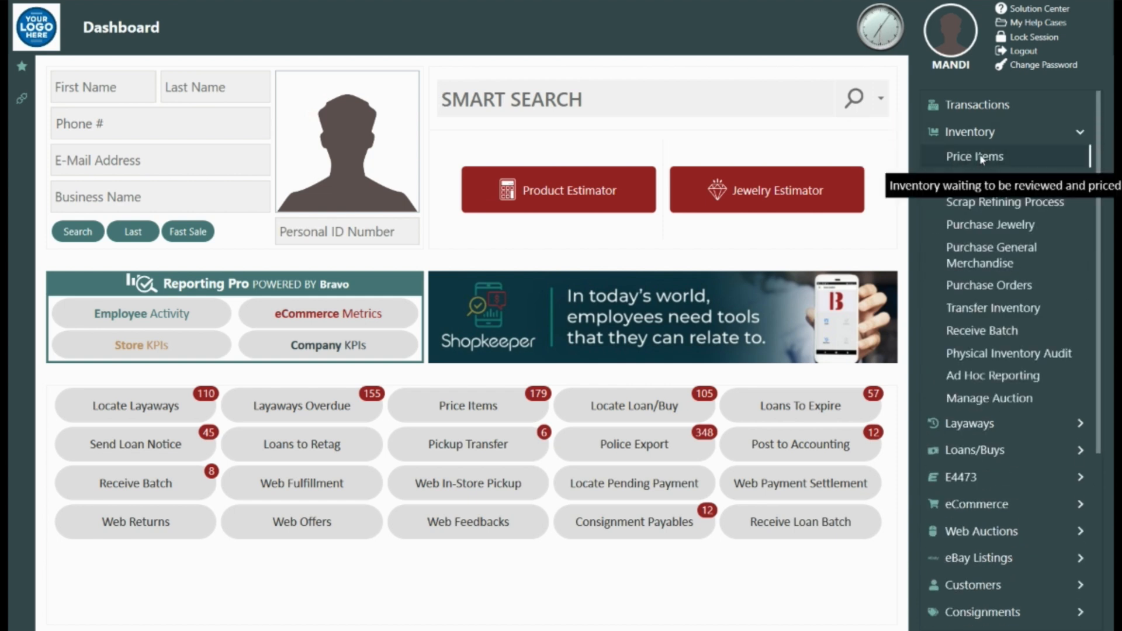
Open the Price Items queue listing the 179 unpriced inventory items.
left_click(974, 155)
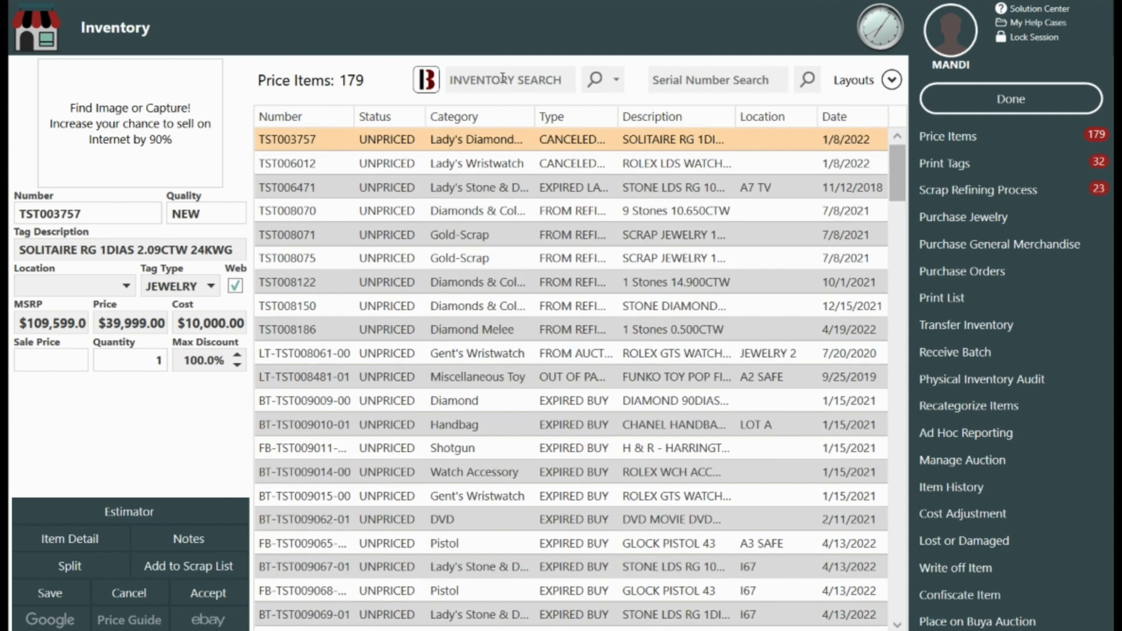
Sort unpriced items by category and load the Louis Vuitton Speedy 35 handbag BT-TST009110-01.
left_click(455, 116)
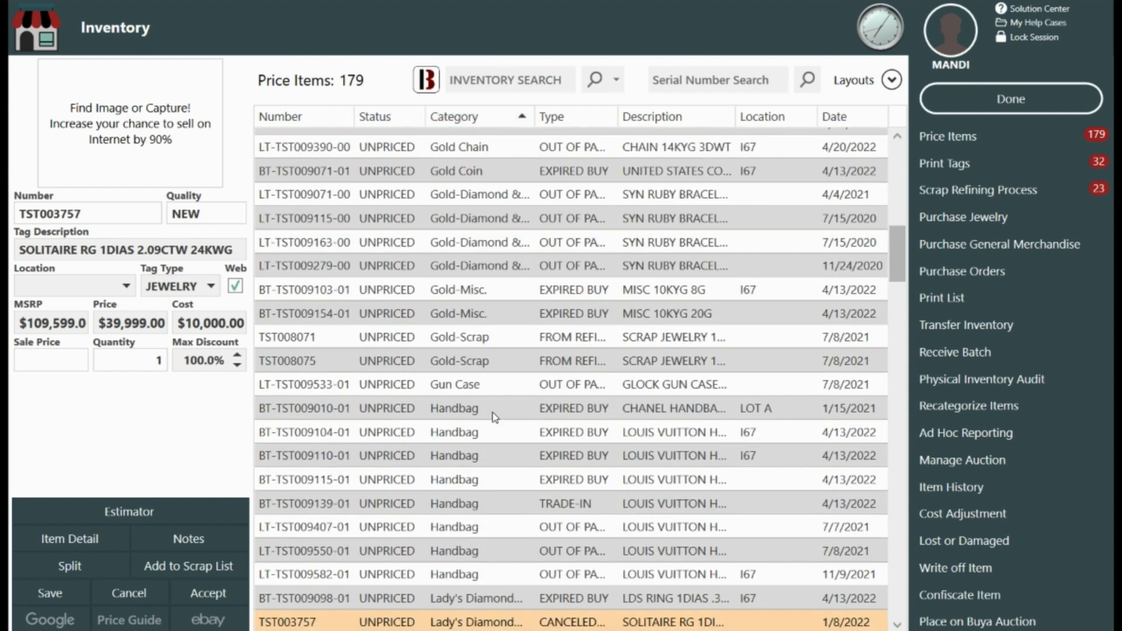
left_click(454, 454)
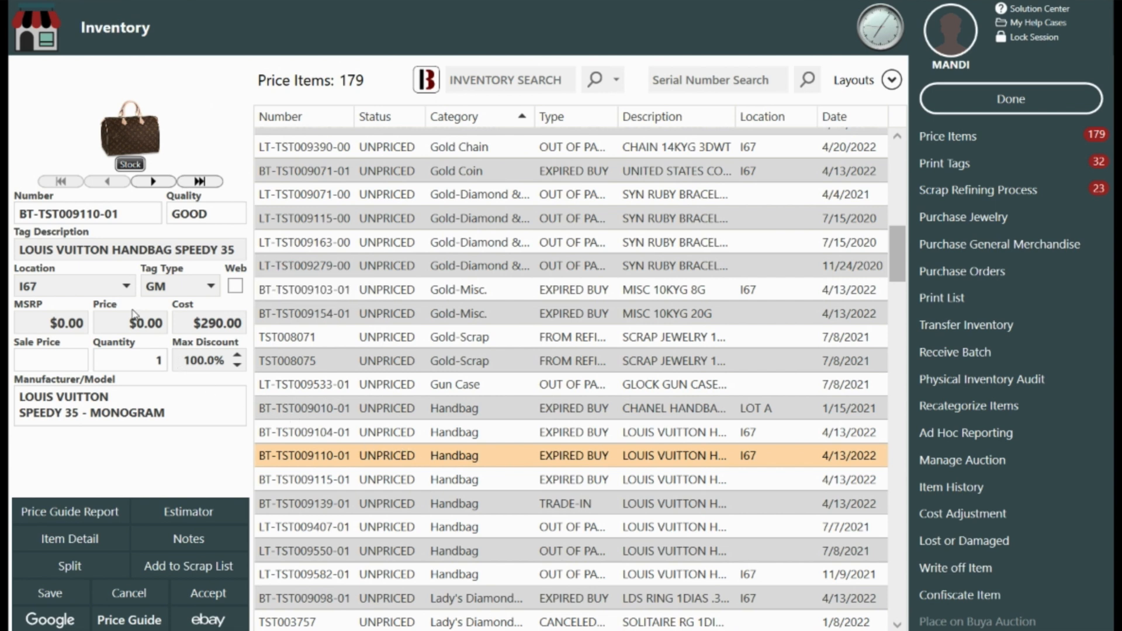
mouse_move(195, 311)
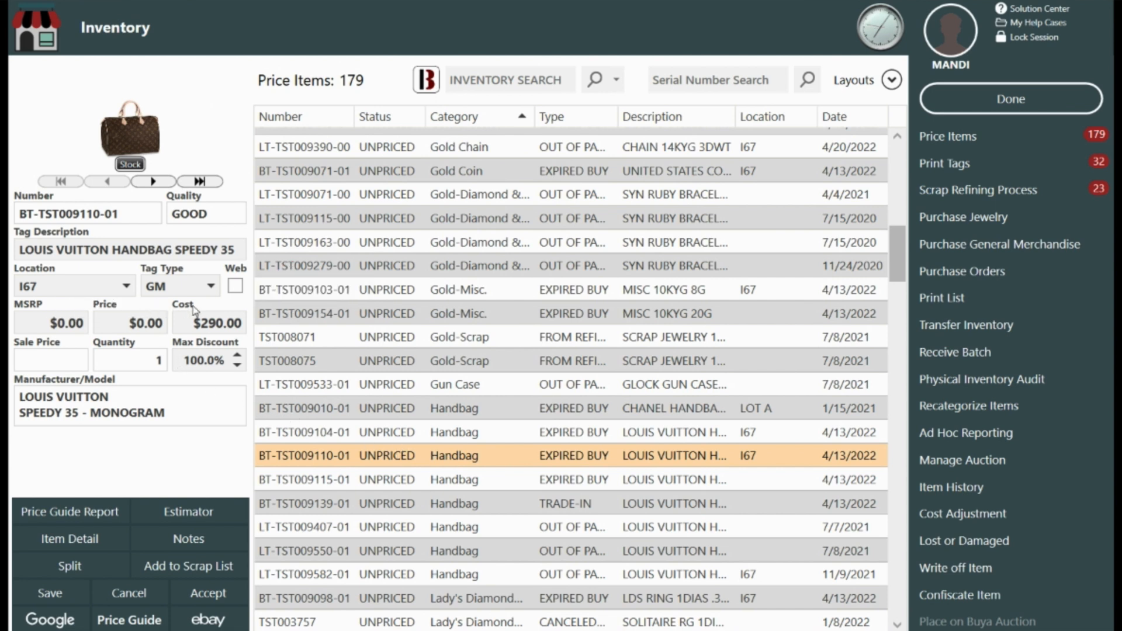
mouse_move(205, 136)
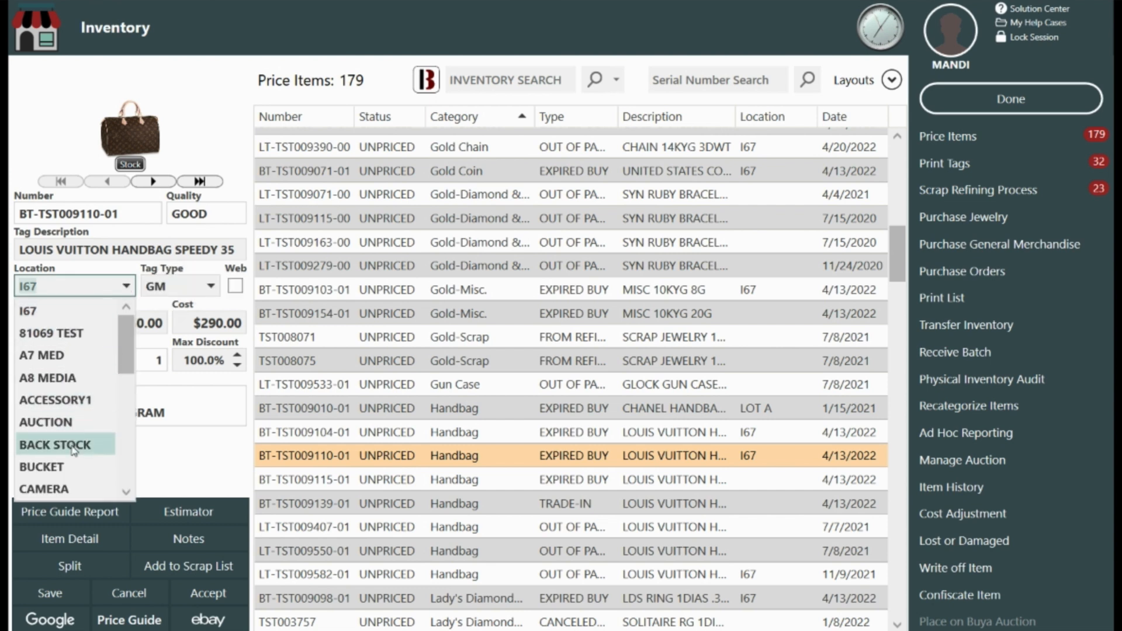
Store the handbag in BACK STOCK at $750 price and $900 MSRP, then accept it.
left_click(66, 444)
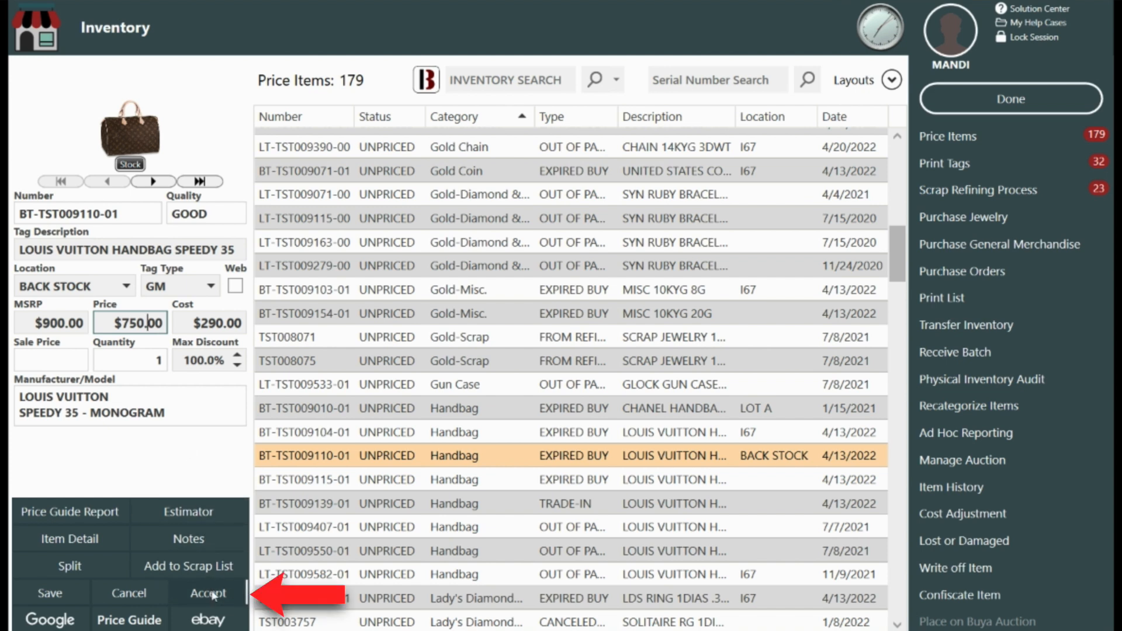
left_click(207, 592)
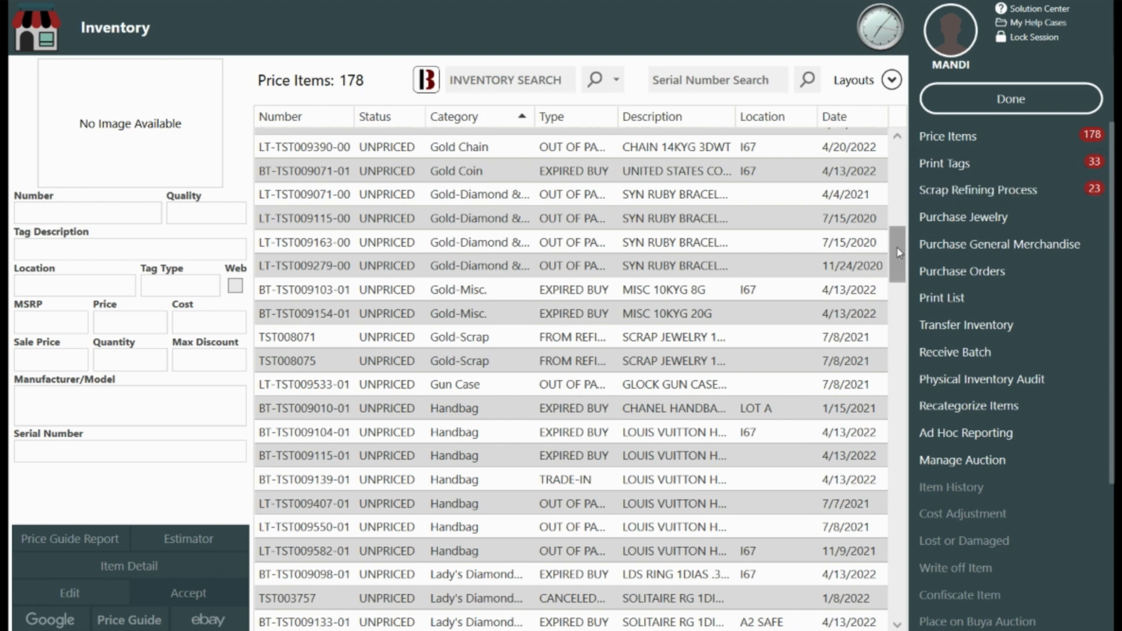
Locate the Laptop/Netbook category and open the Apple laptop LT-TST009121-01 for pricing.
scroll("down", 3)
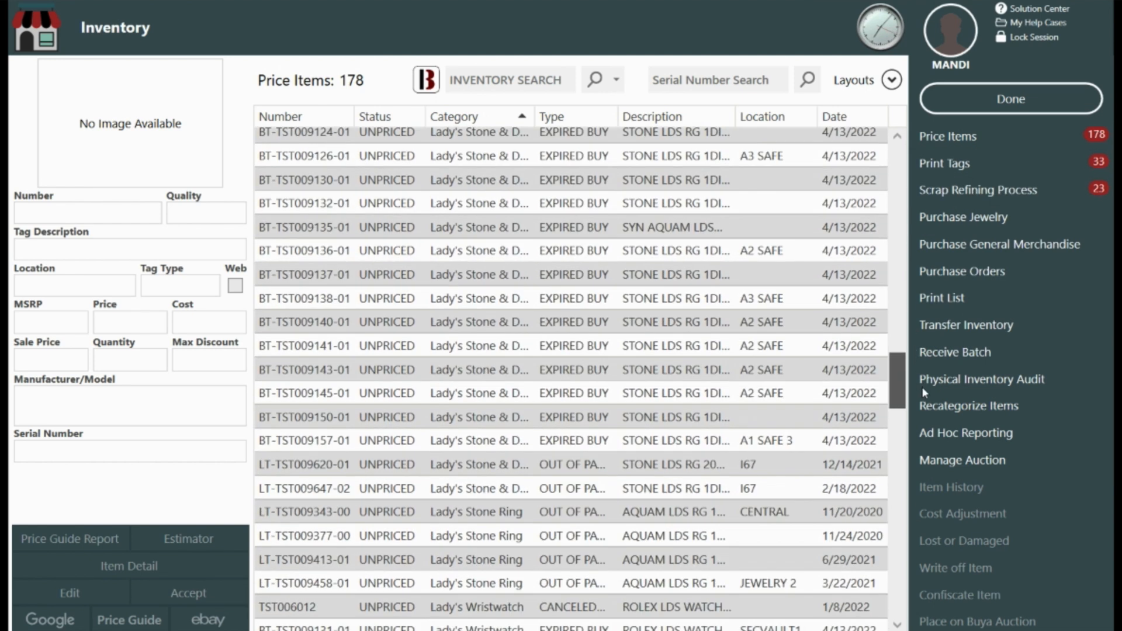
scroll("down", 3)
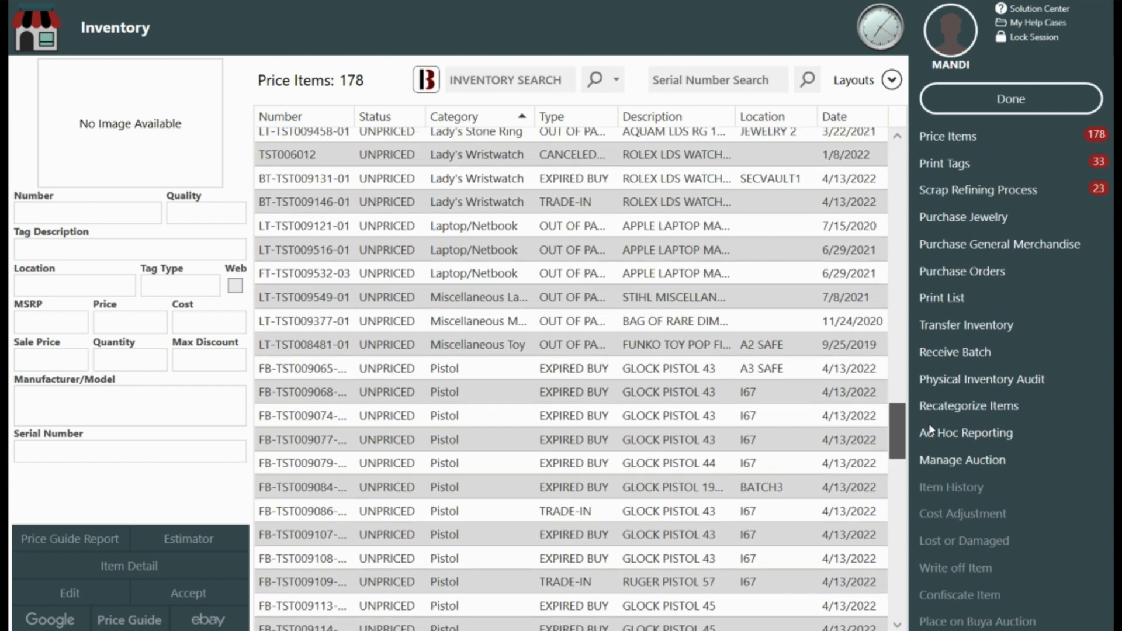
scroll("up", 3)
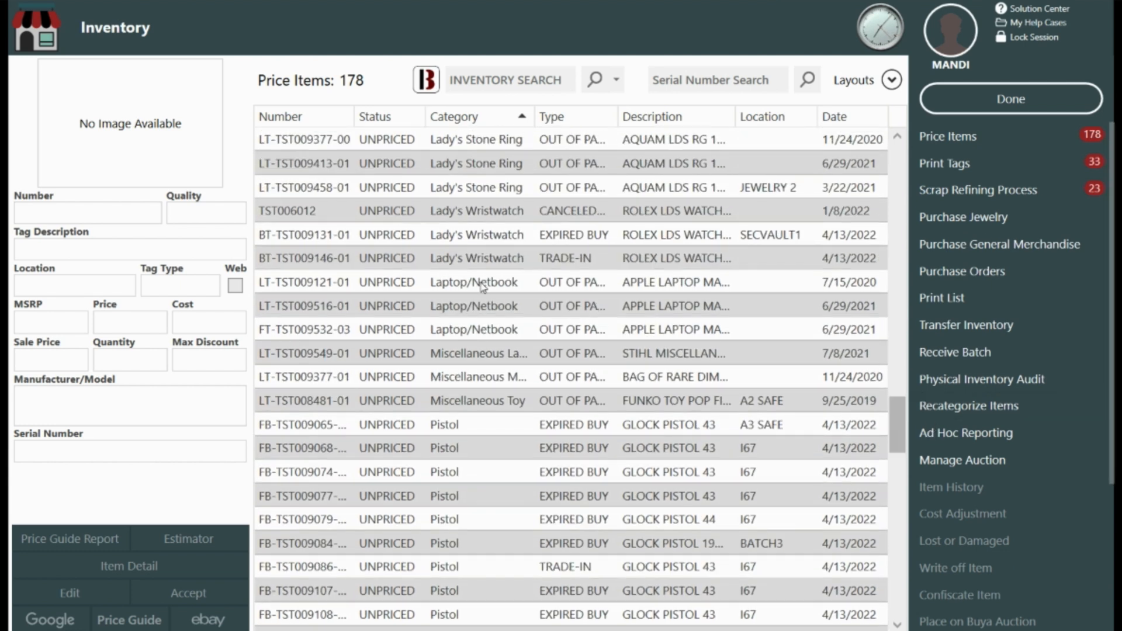
left_click(472, 281)
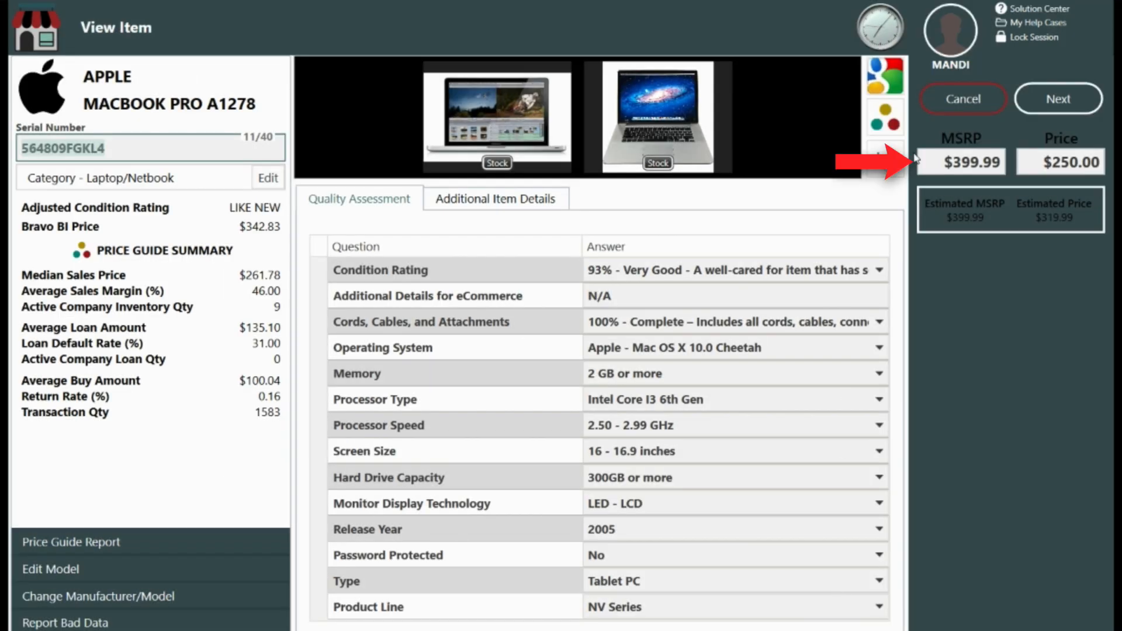
mouse_move(1046, 179)
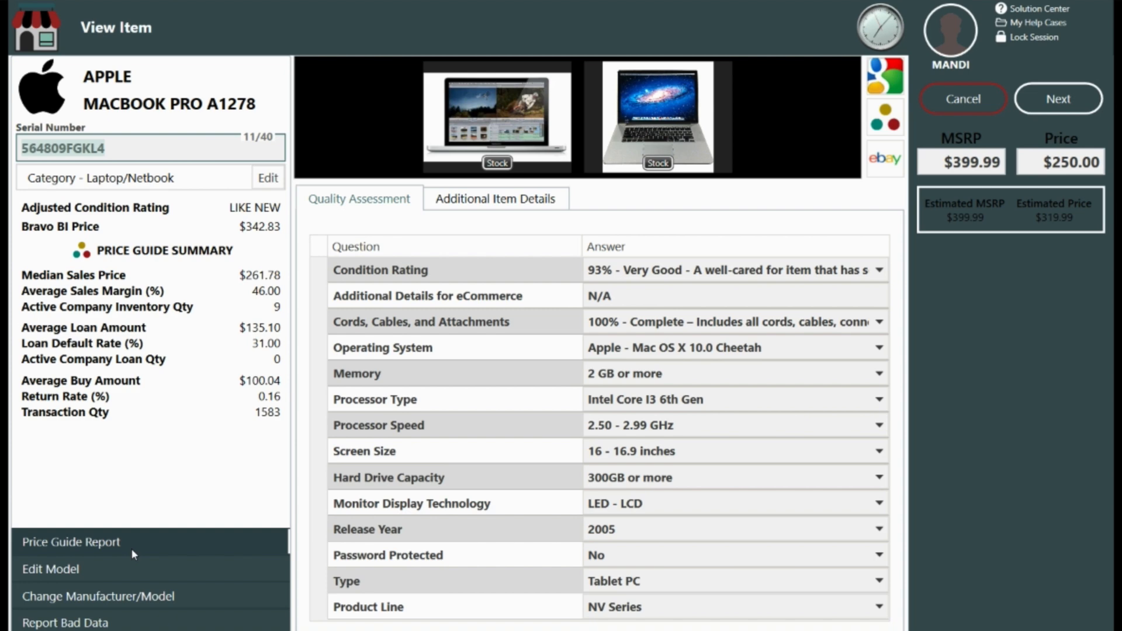
Return to the inventory form with MSRP $399.99 and price $250 and open the location list.
left_click(71, 541)
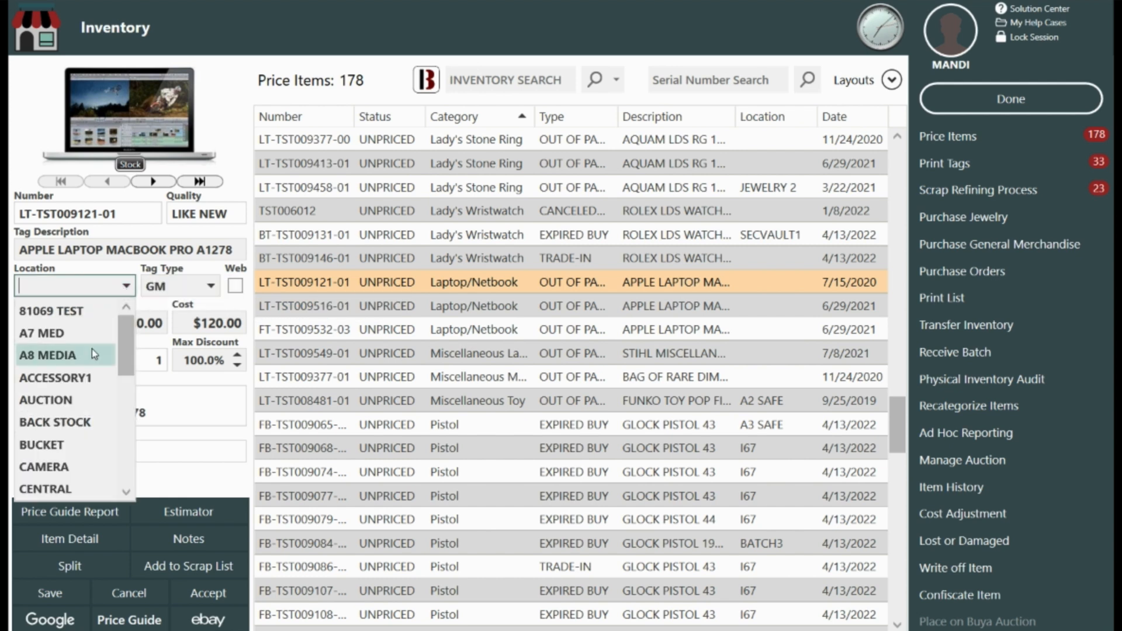
Place the MacBook Pro A1278 in A8 MEDIA and accept its $250 pricing.
left_click(47, 355)
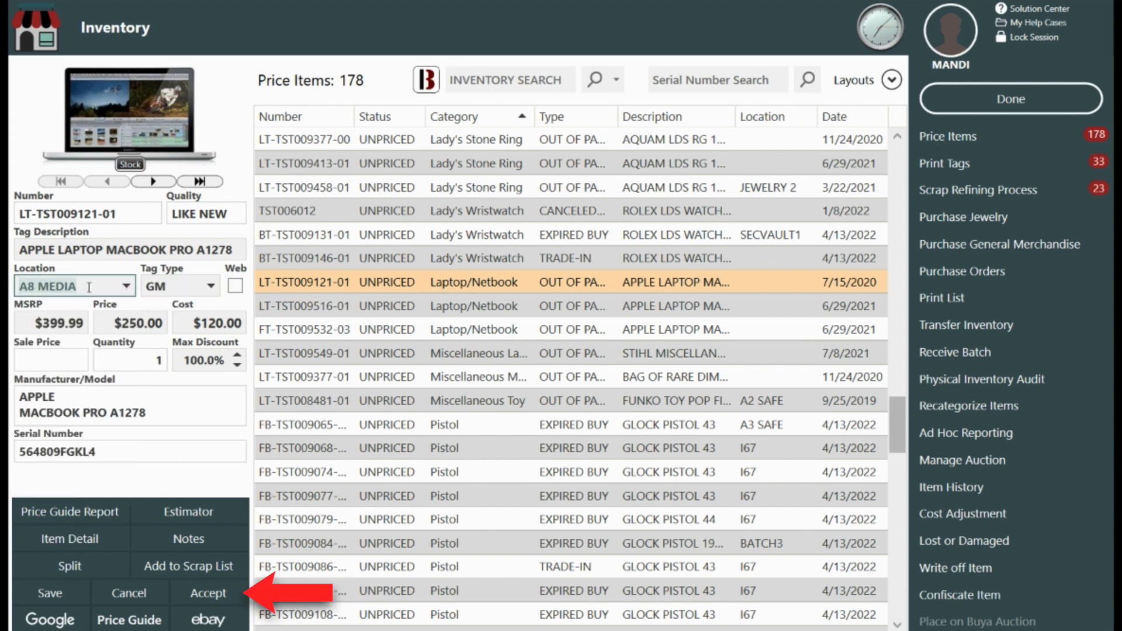
left_click(208, 593)
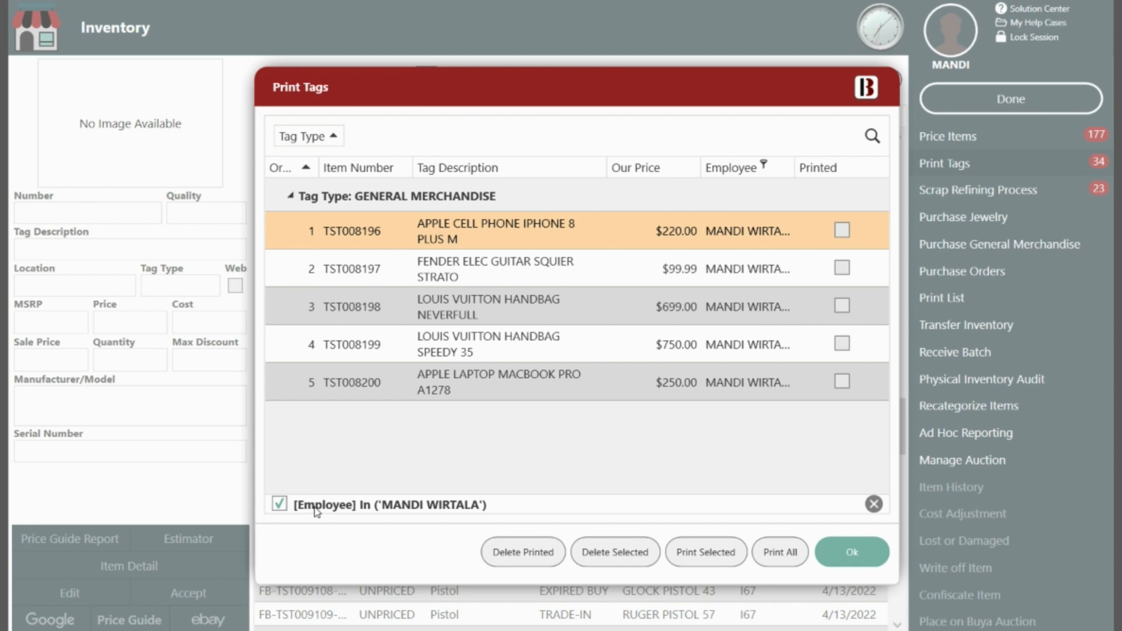
Order the Print Tags queue newest first and select the guitar and Louis Vuitton handbag tags.
left_click(284, 167)
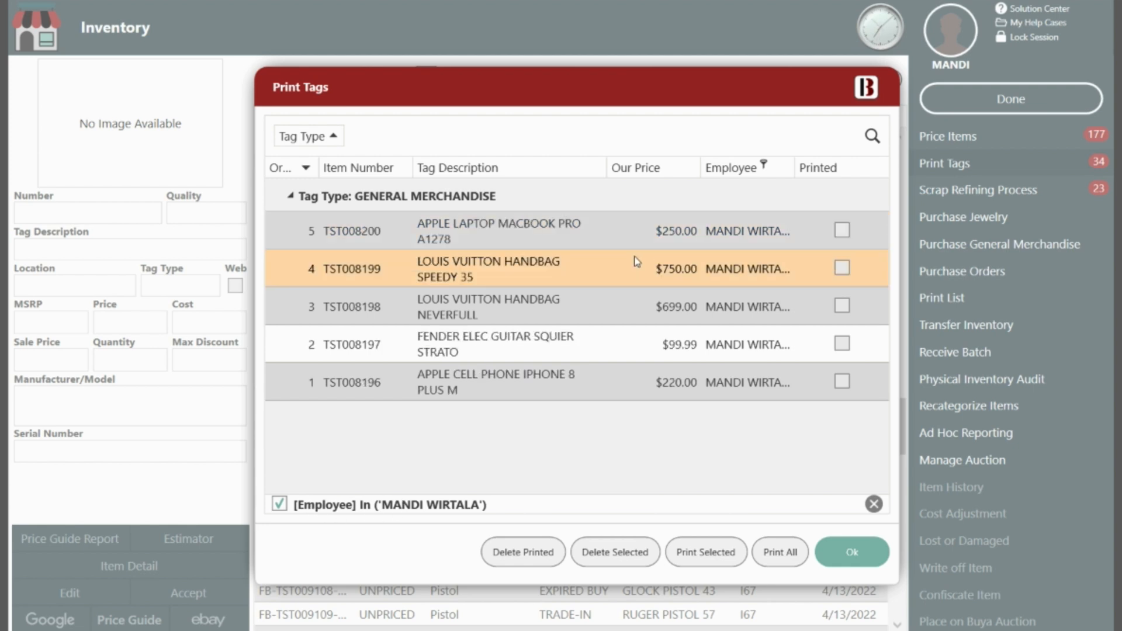
left_click(493, 381)
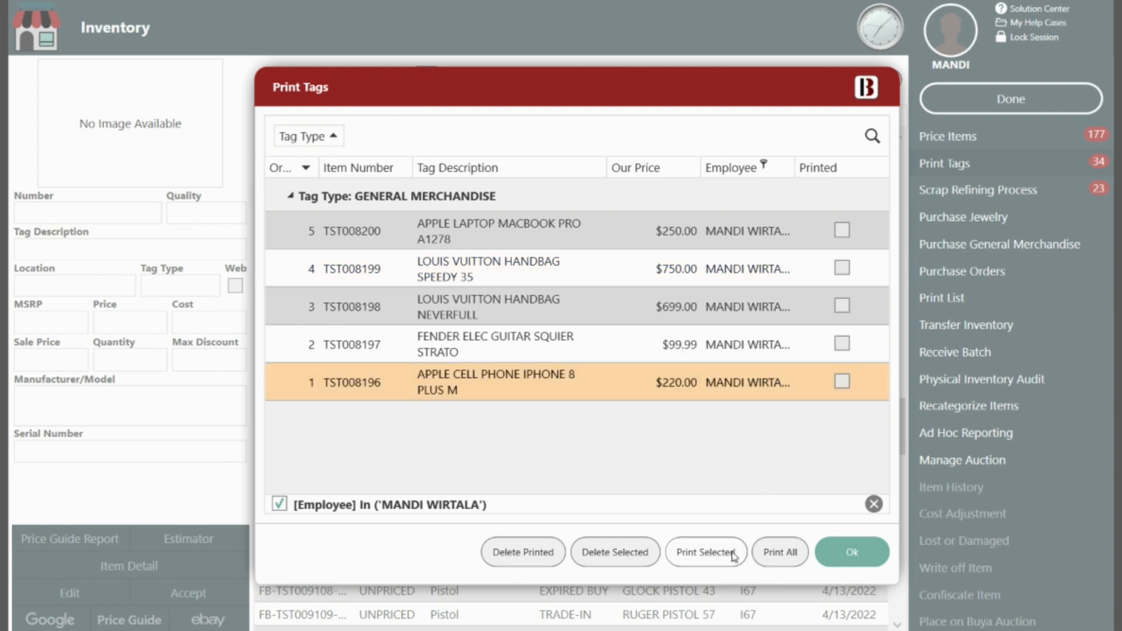
mouse_move(703, 563)
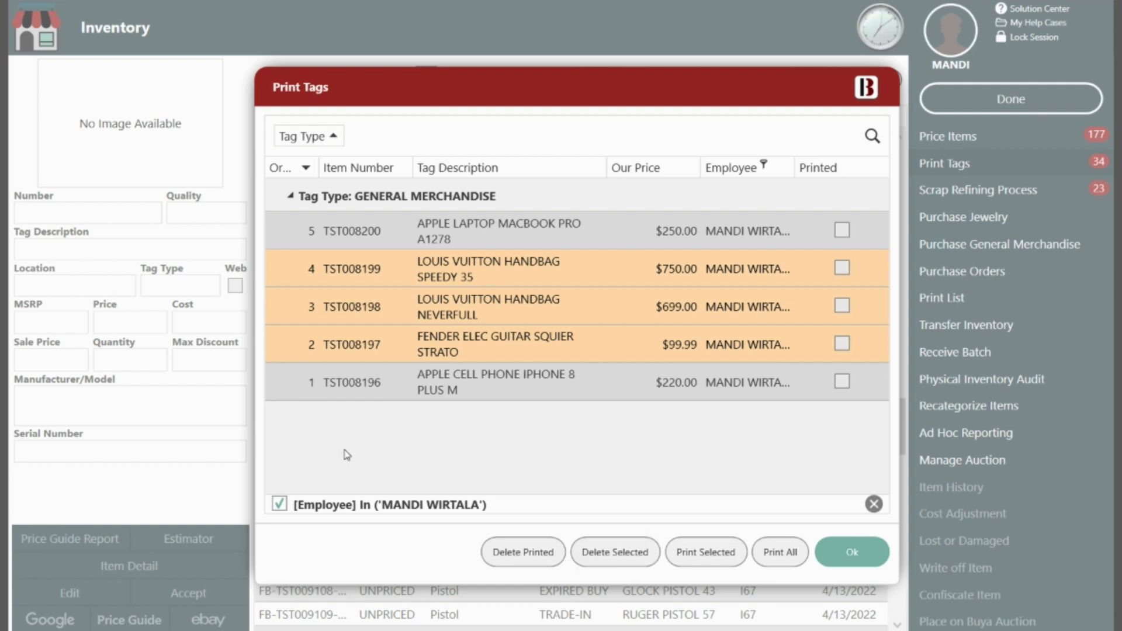
Show every employee's queued tags, Print All, and return to the Dashboard via Done.
left_click(279, 505)
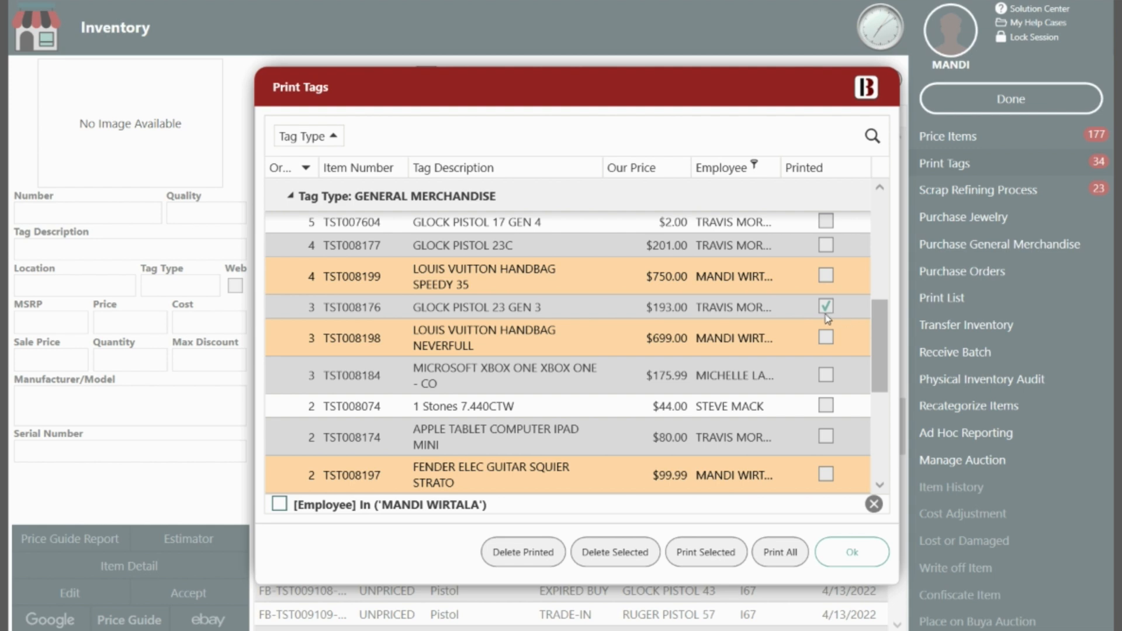
mouse_move(523, 552)
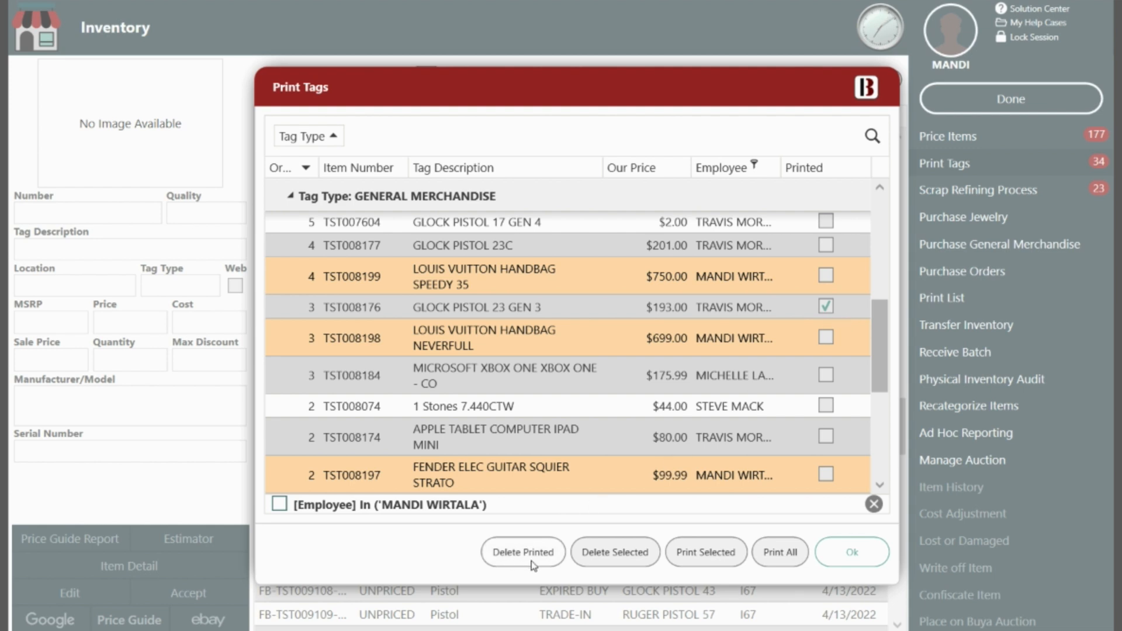
mouse_move(775, 568)
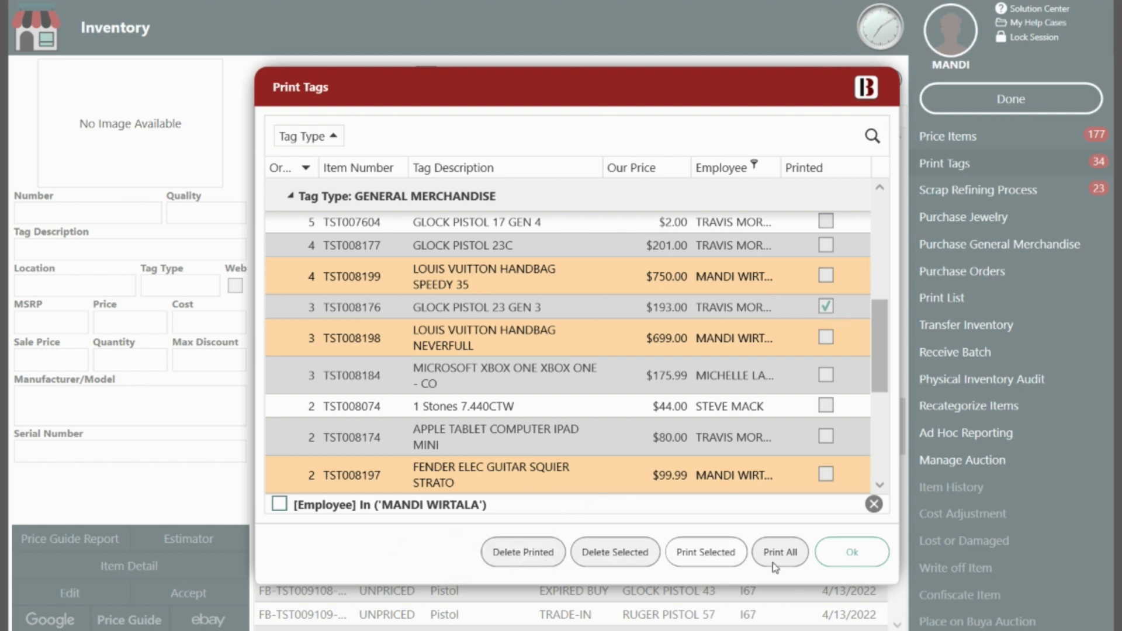
left_click(851, 551)
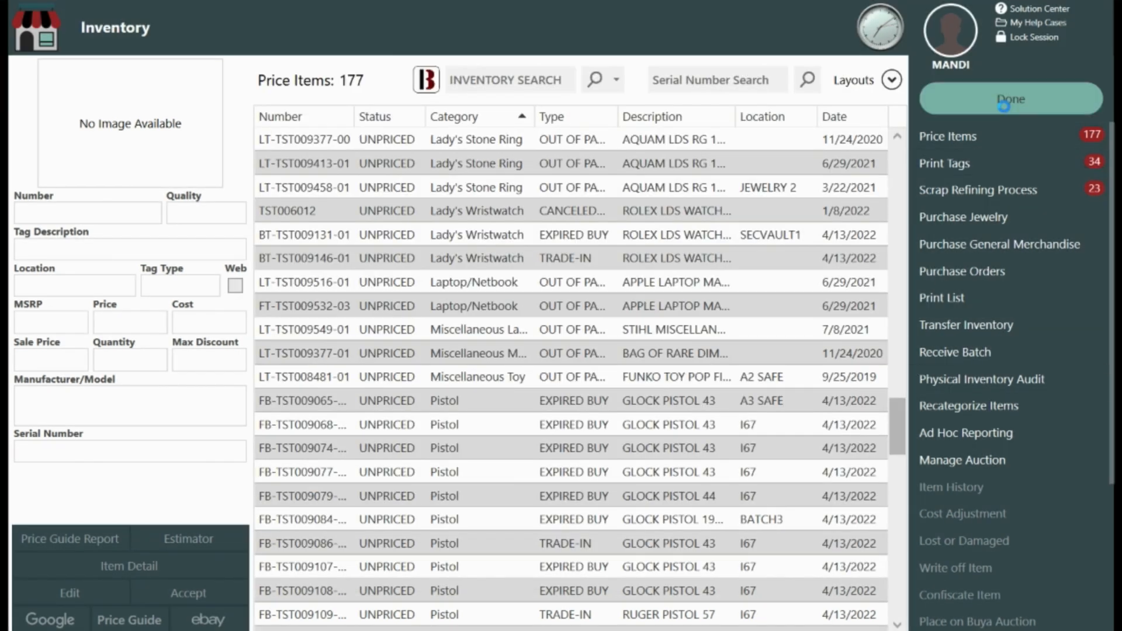
left_click(1009, 99)
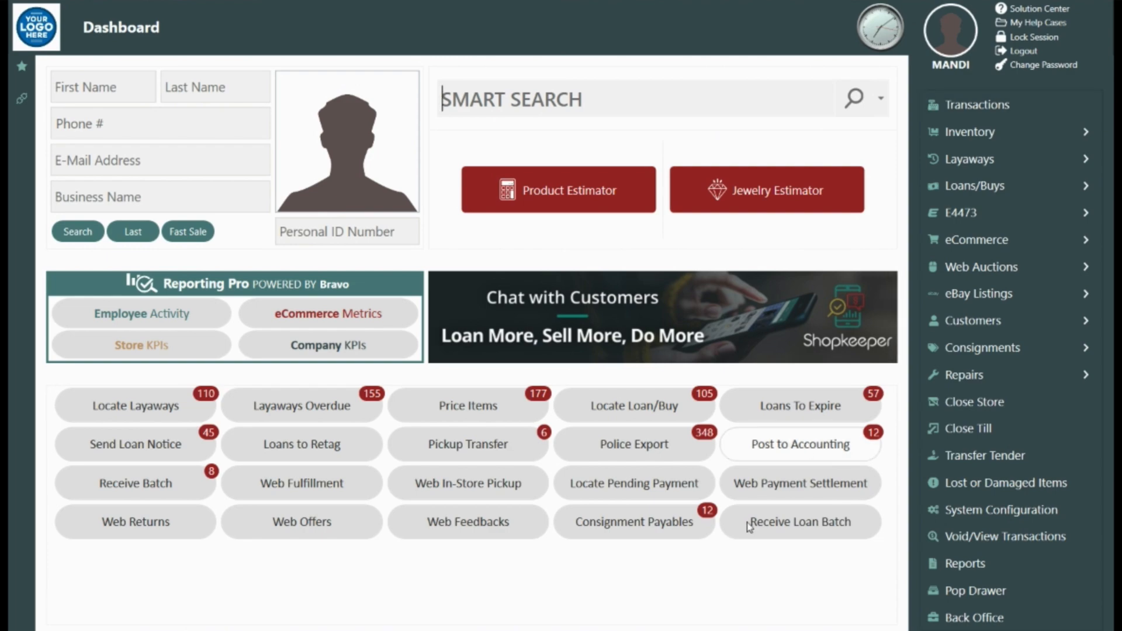